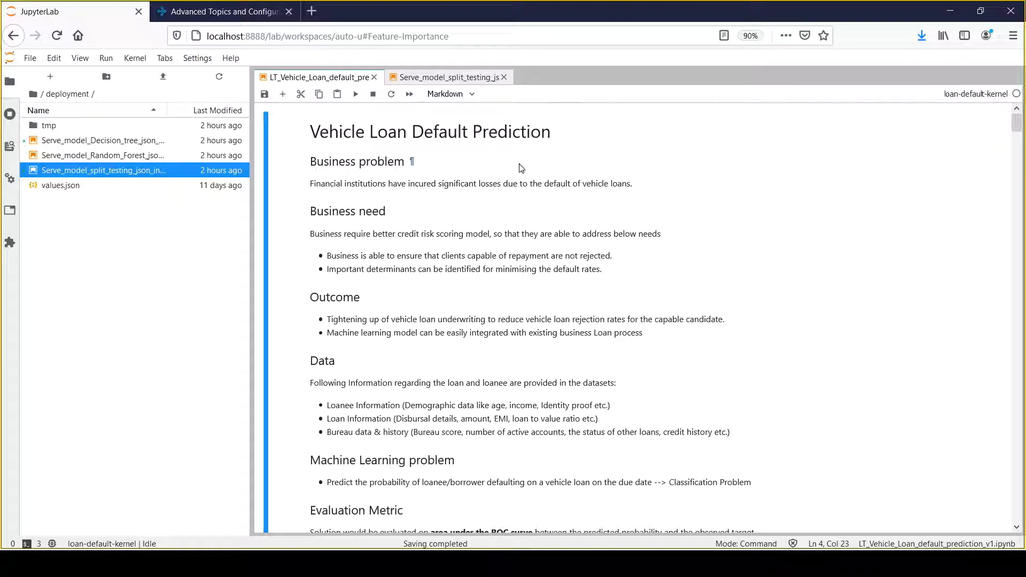
pyautogui.doubleClick(488, 183)
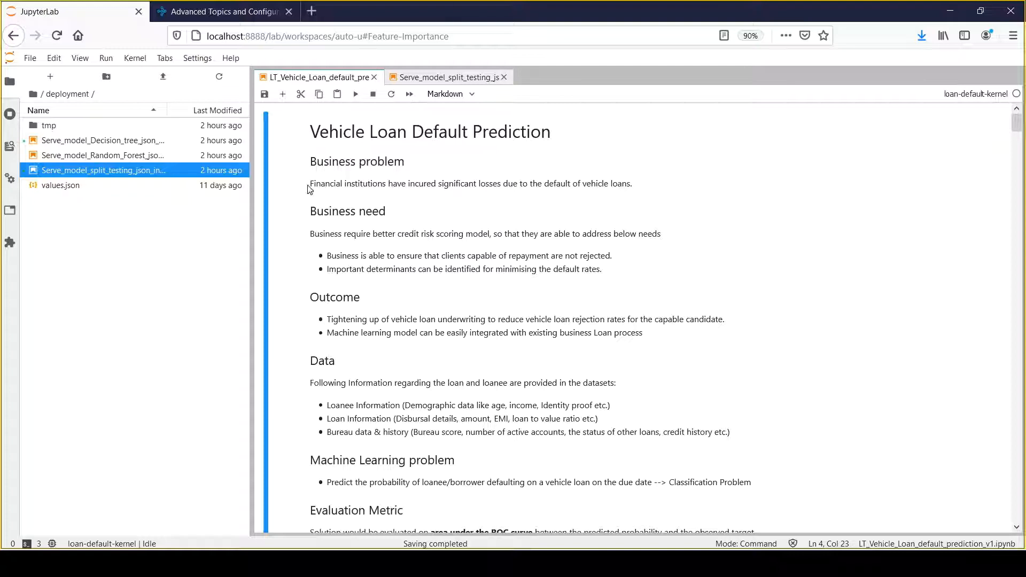
pyautogui.moveTo(376, 189)
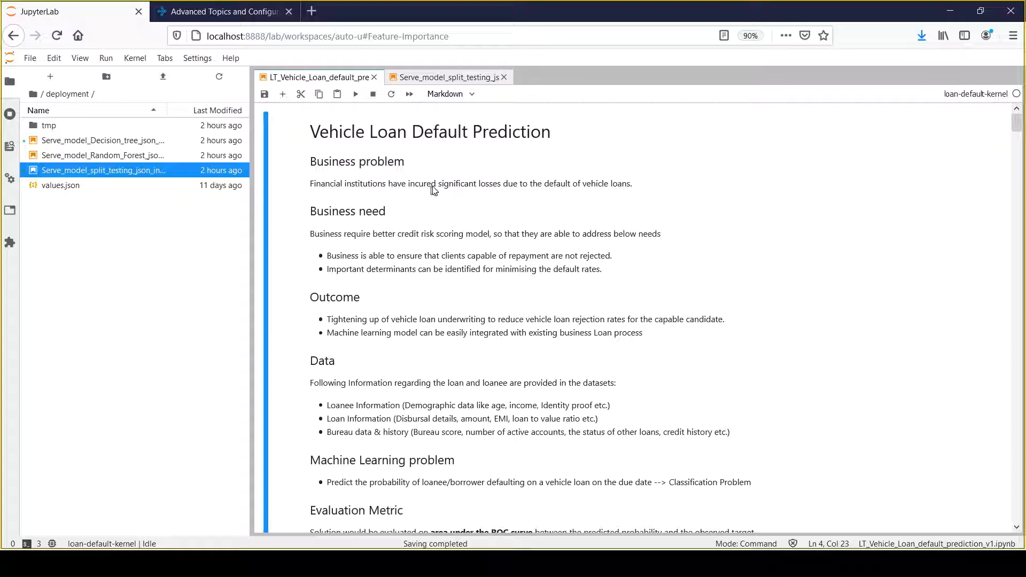
pyautogui.moveTo(513, 192)
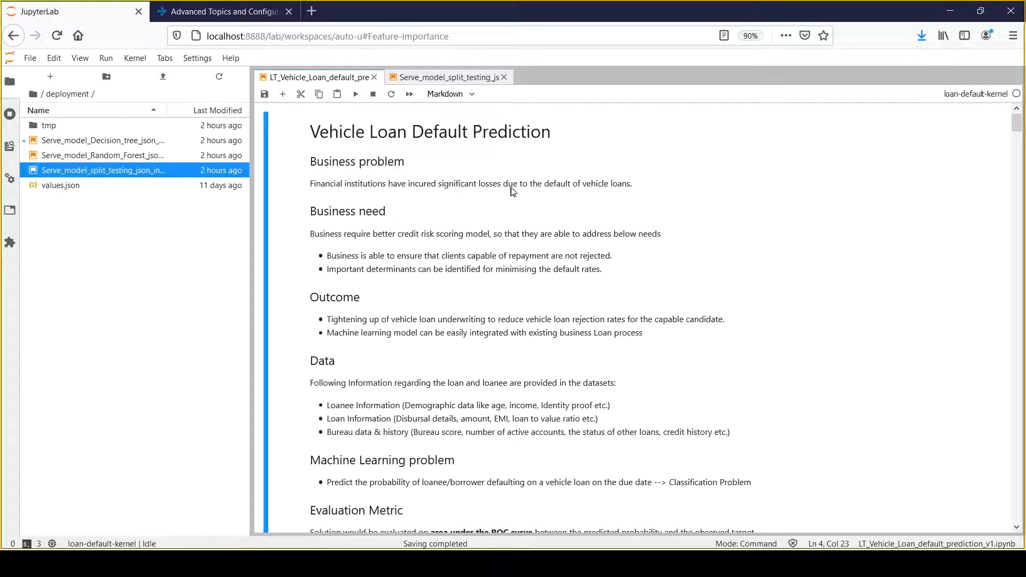
pyautogui.moveTo(644, 190)
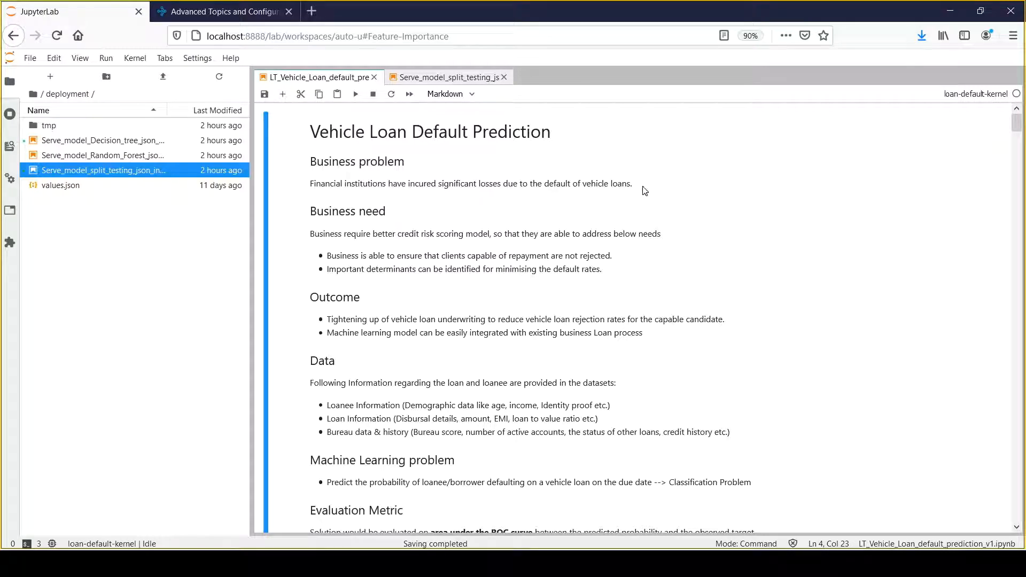
pyautogui.tripleClick(470, 183)
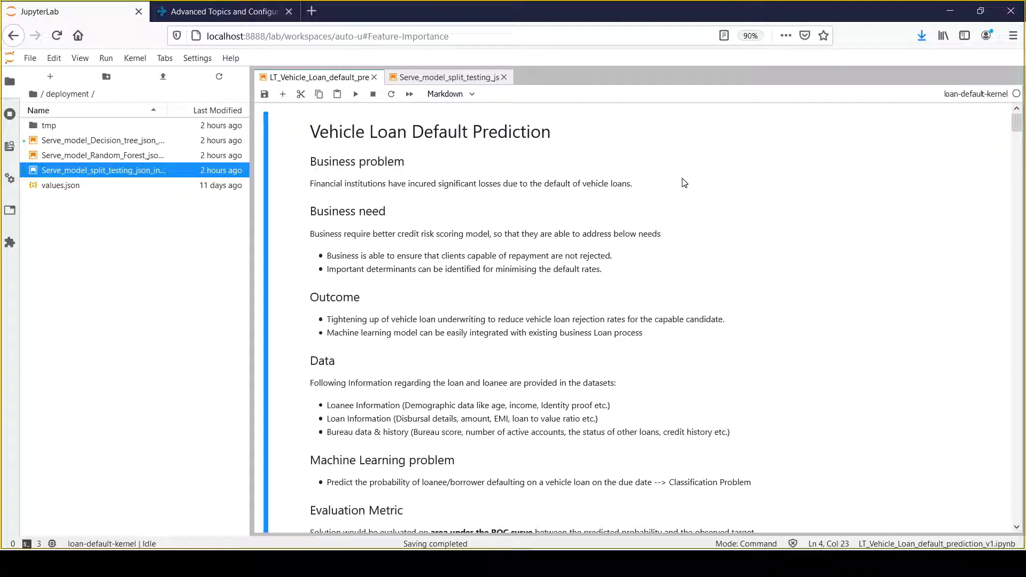
pyautogui.moveTo(312, 216)
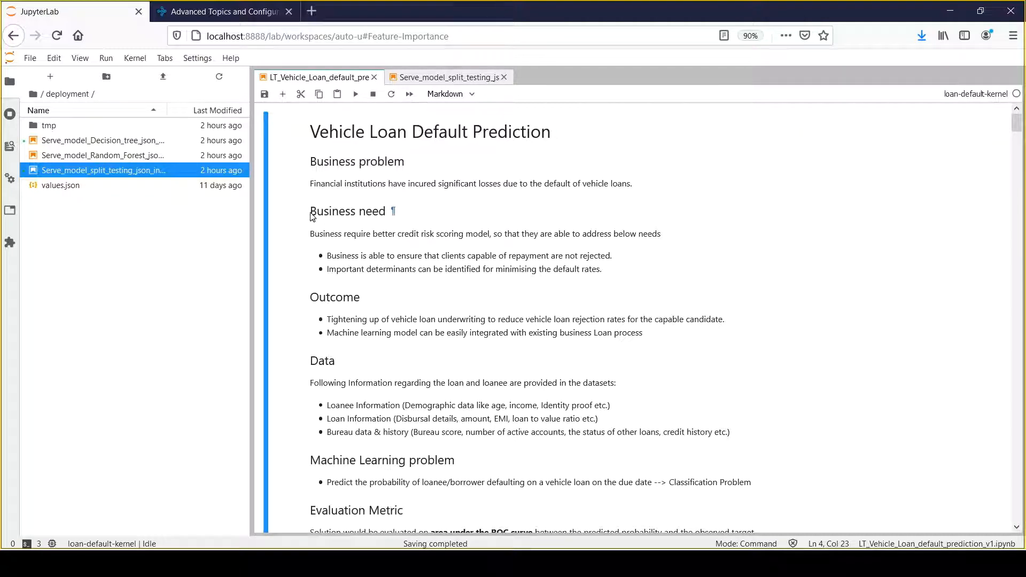
pyautogui.doubleClick(348, 210)
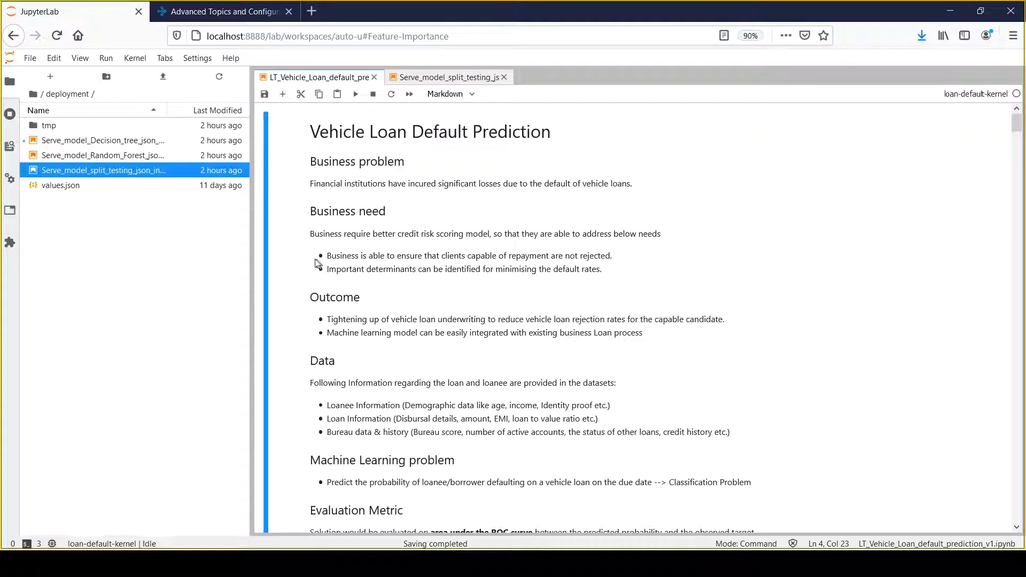
pyautogui.moveTo(312, 237)
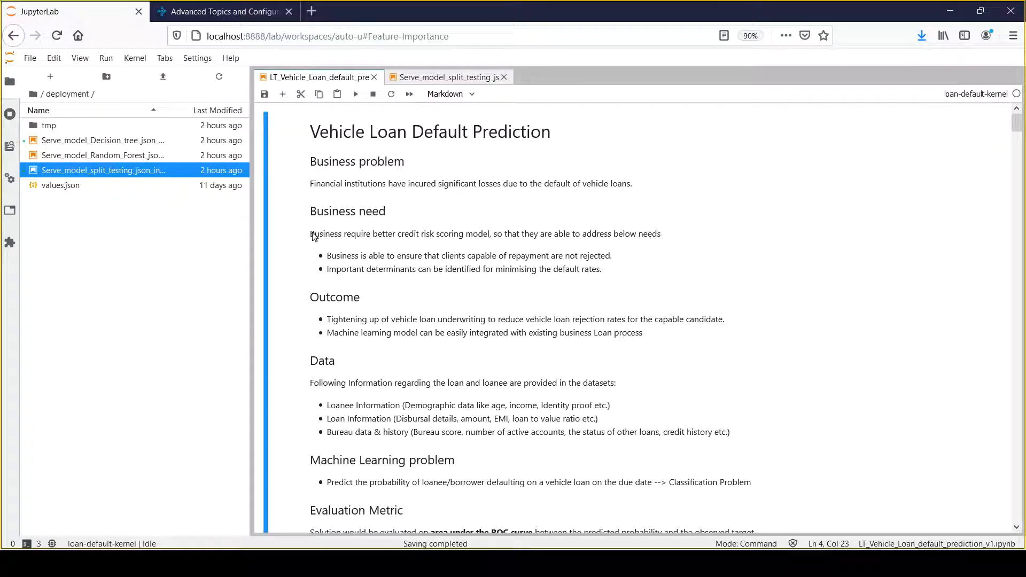
pyautogui.moveTo(306, 233)
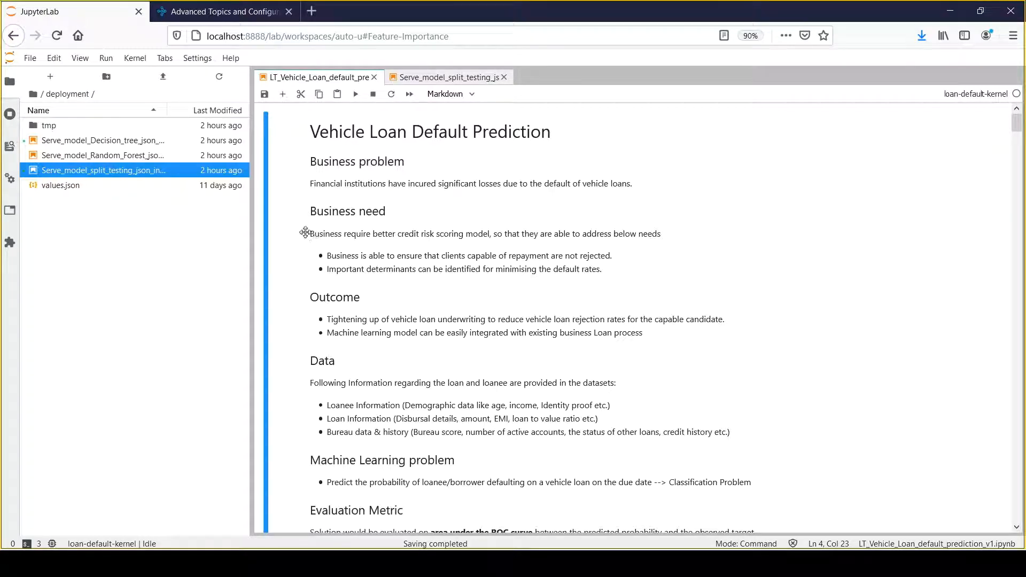
pyautogui.moveTo(389, 247)
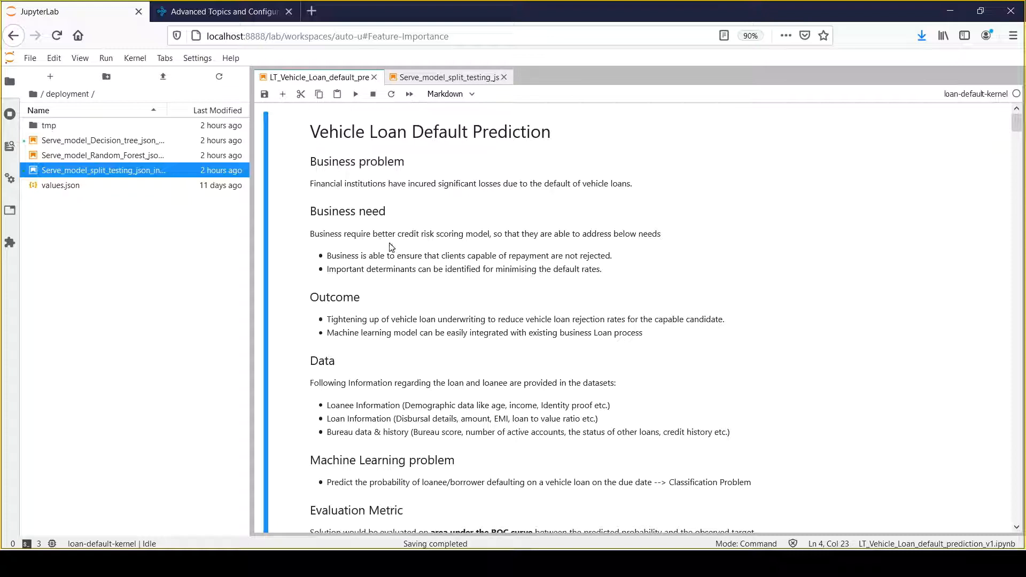
pyautogui.moveTo(361, 233); pyautogui.dragTo(487, 233)
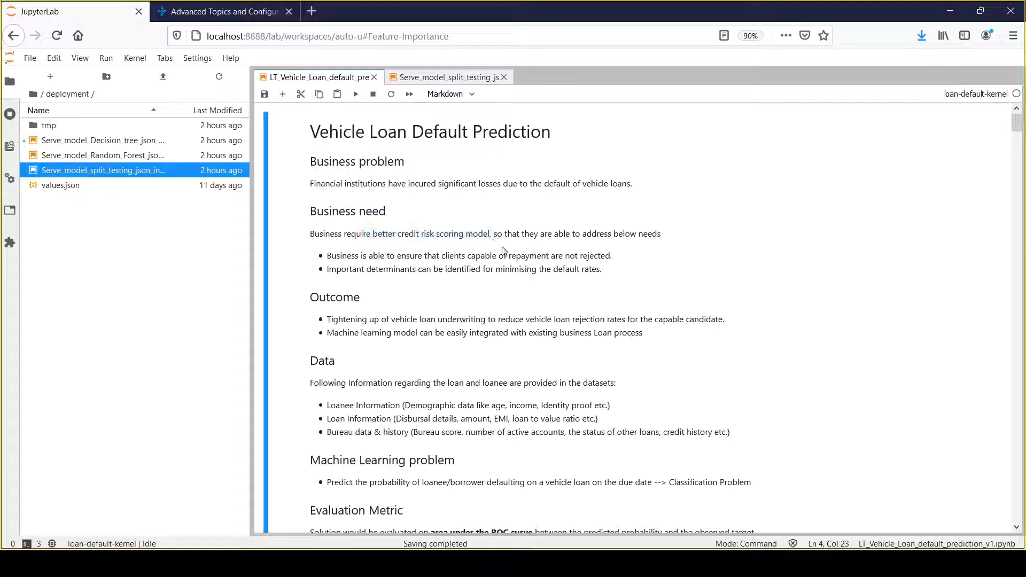
pyautogui.moveTo(496, 234); pyautogui.dragTo(661, 233)
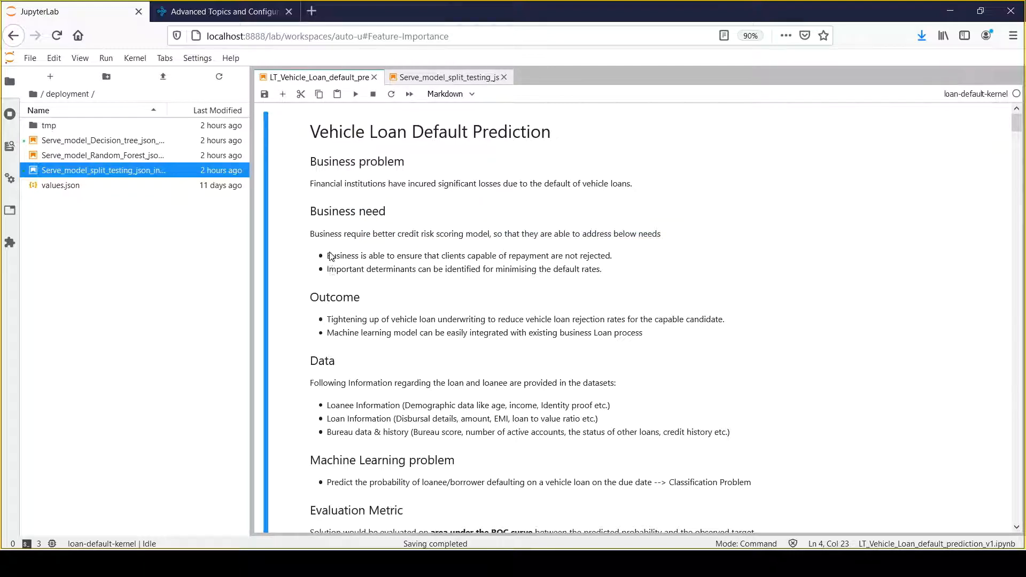
pyautogui.moveTo(327, 255); pyautogui.dragTo(602, 269)
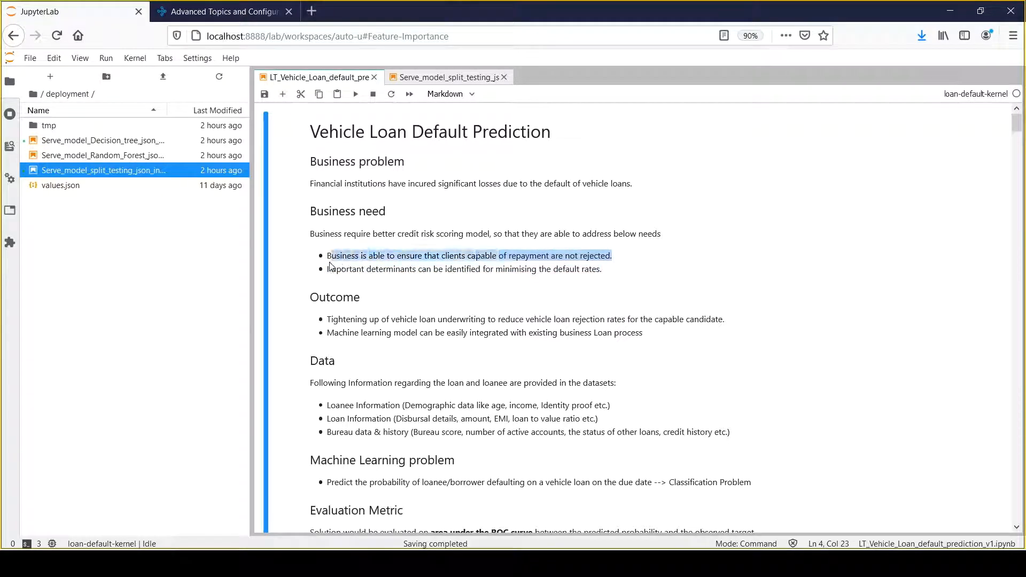
pyautogui.moveTo(419, 220)
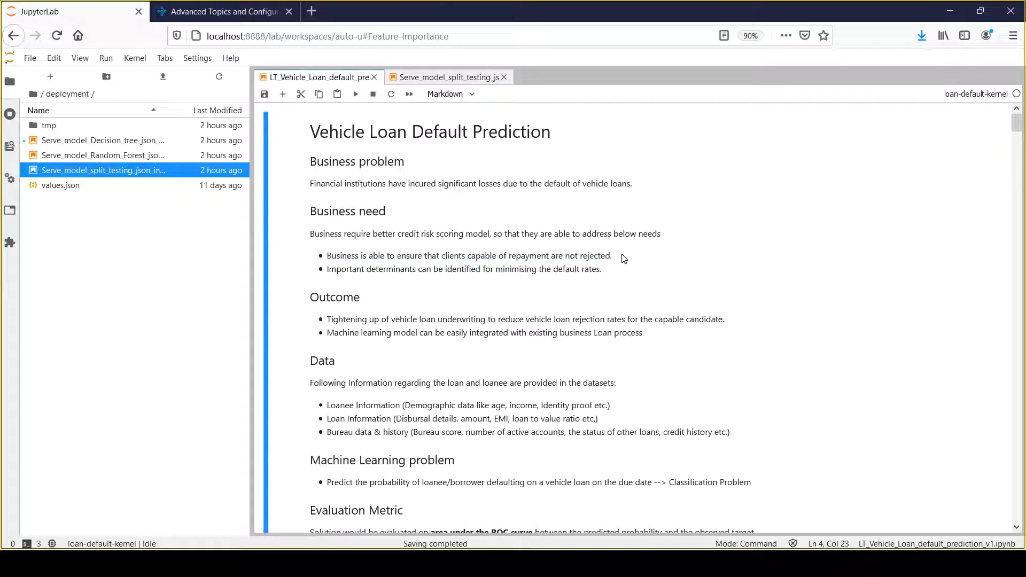
pyautogui.tripleClick(469, 255)
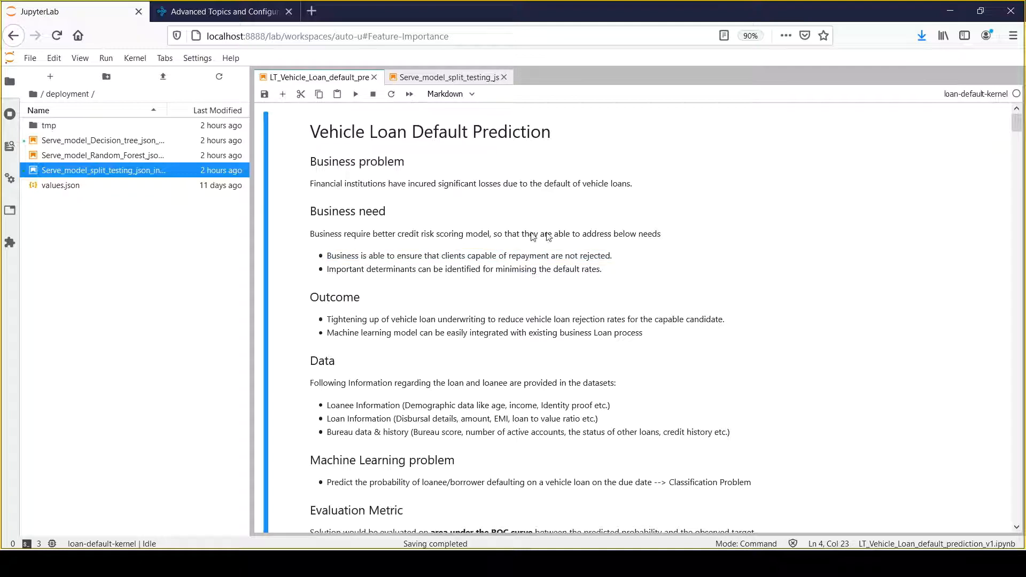
pyautogui.moveTo(396, 237)
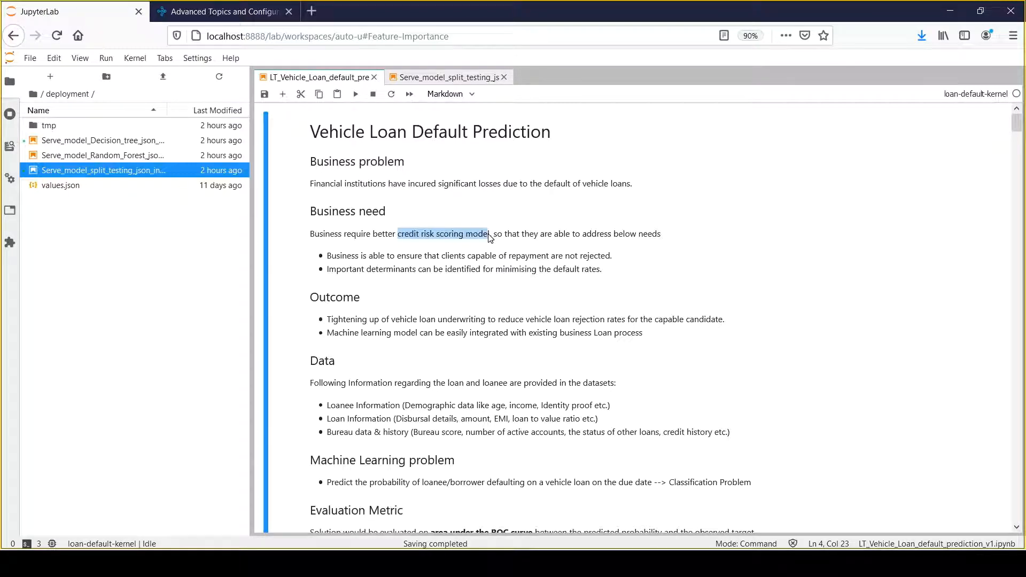
pyautogui.click(675, 256)
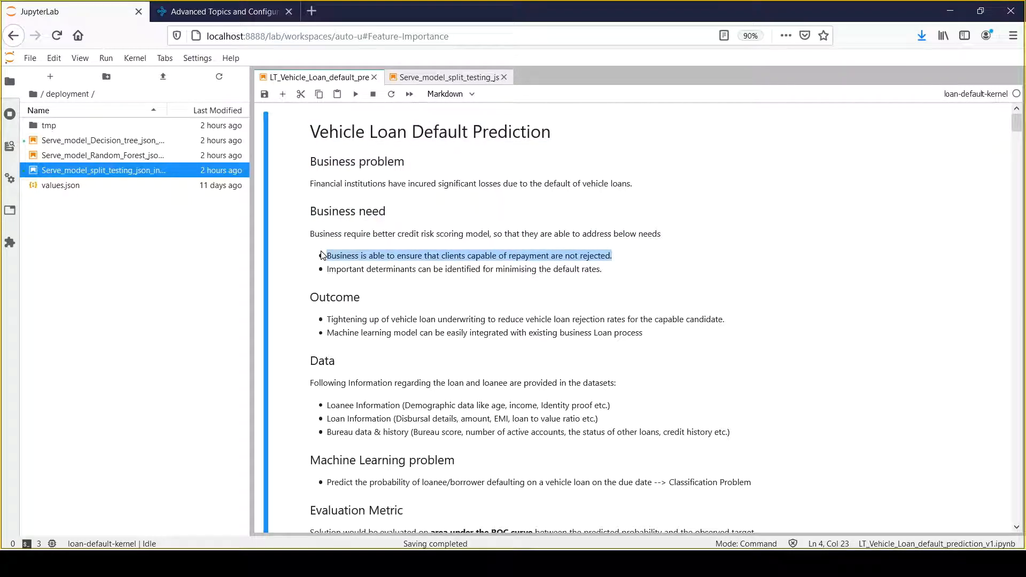
pyautogui.click(857, 294)
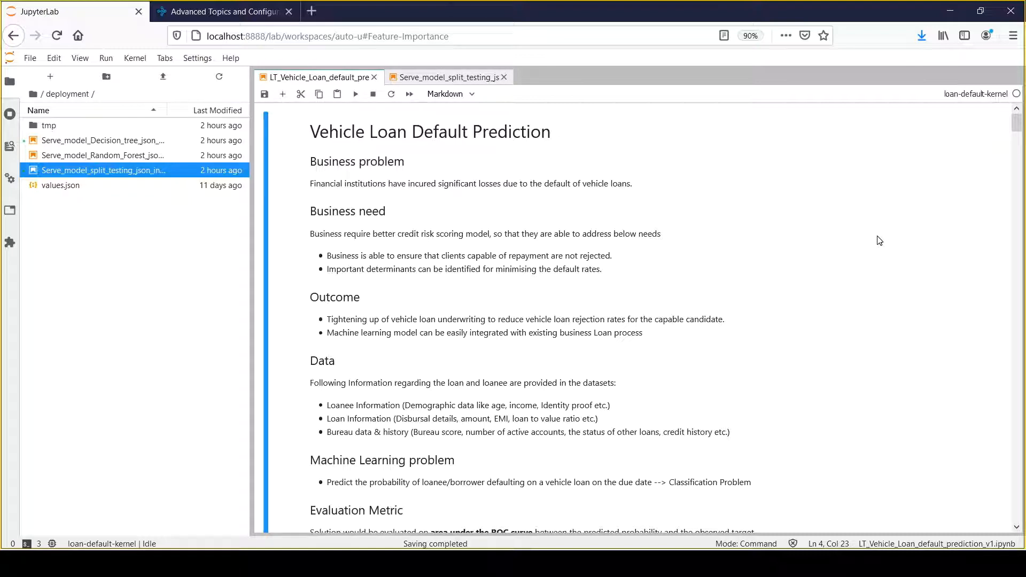
pyautogui.moveTo(729, 321)
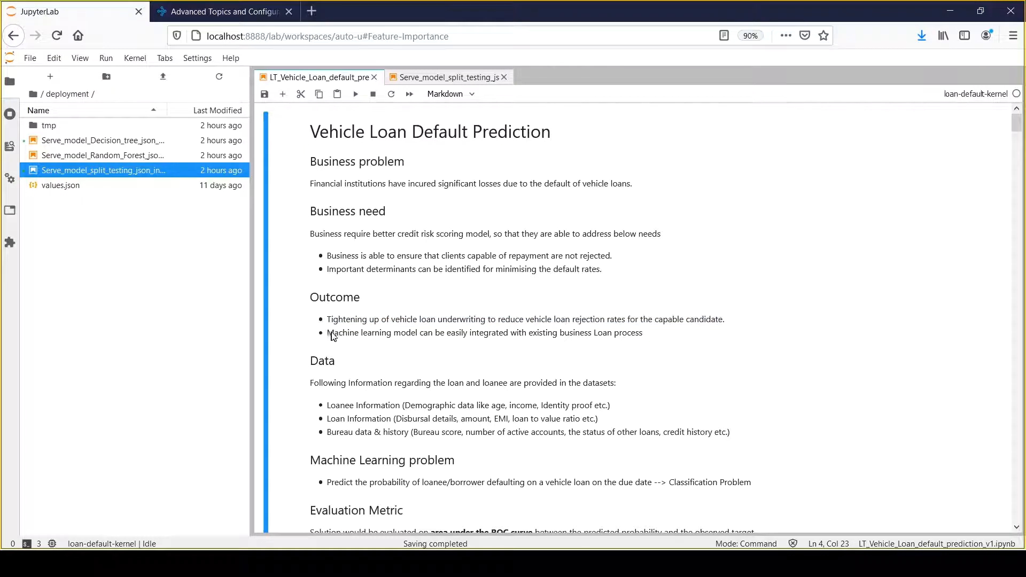
pyautogui.moveTo(326, 332); pyautogui.dragTo(430, 332)
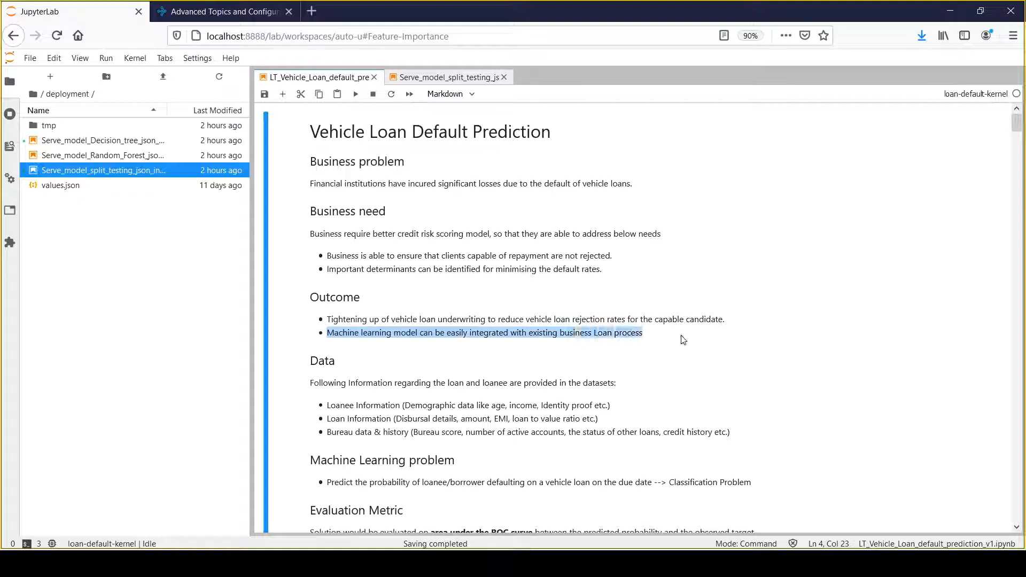
pyautogui.moveTo(437, 319); pyautogui.dragTo(725, 320)
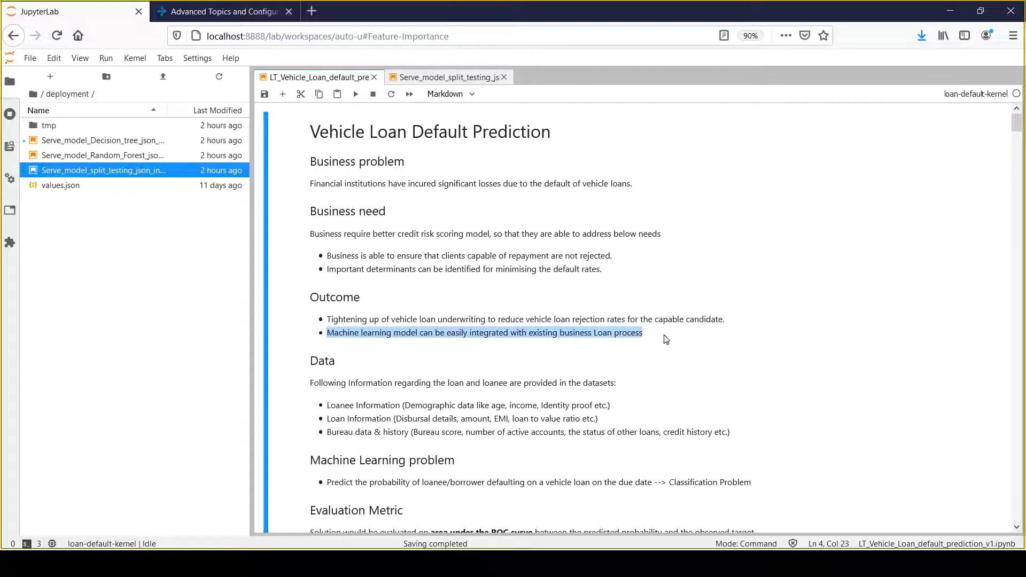
pyautogui.click(662, 332)
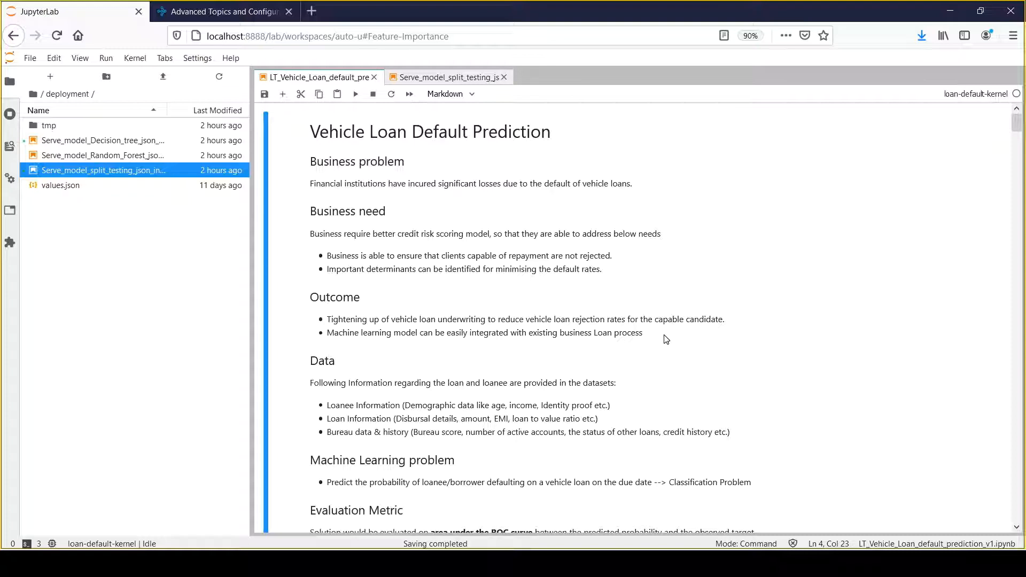
pyautogui.moveTo(593, 329)
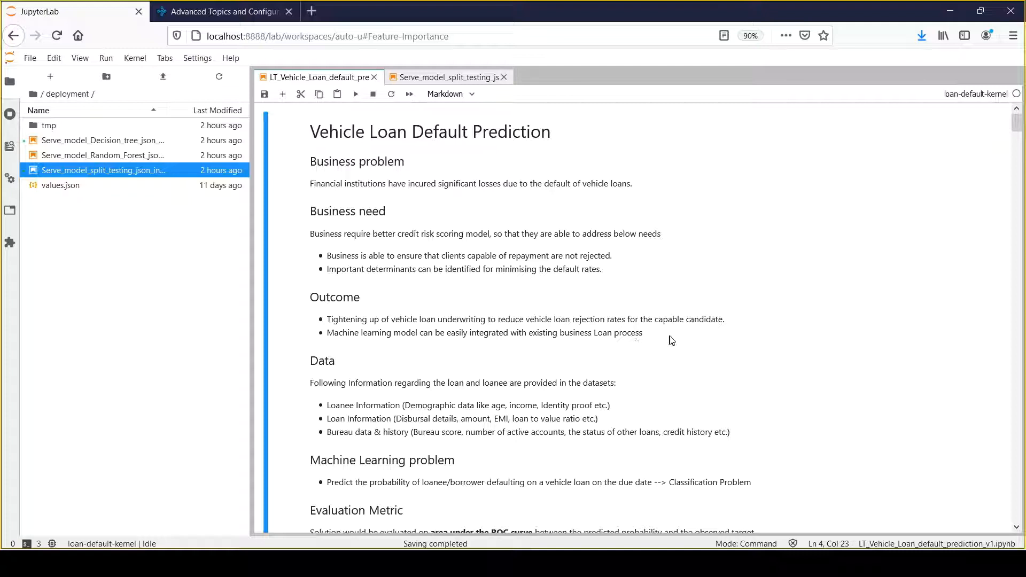
pyautogui.scroll(-3)
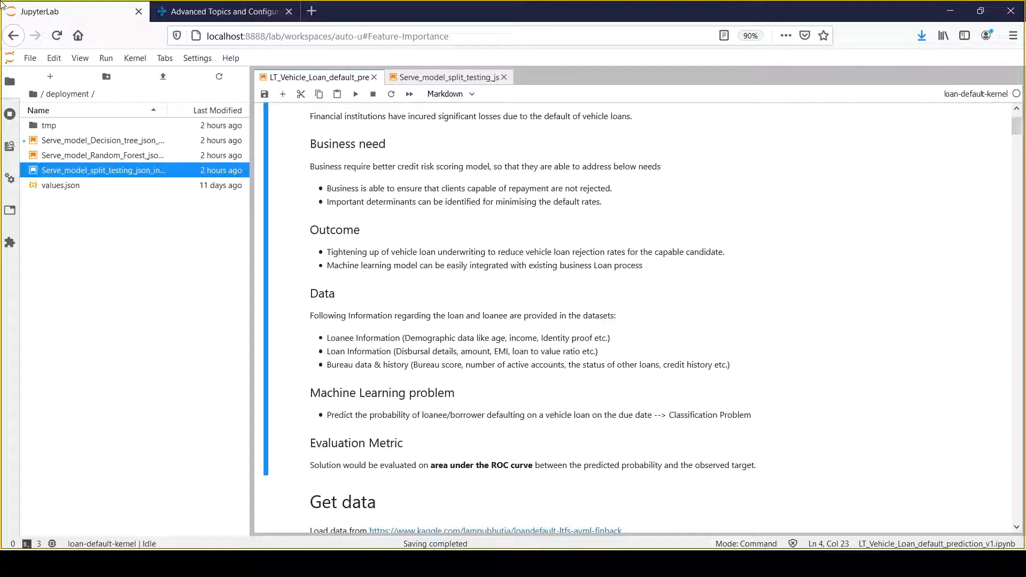
pyautogui.moveTo(332, 337)
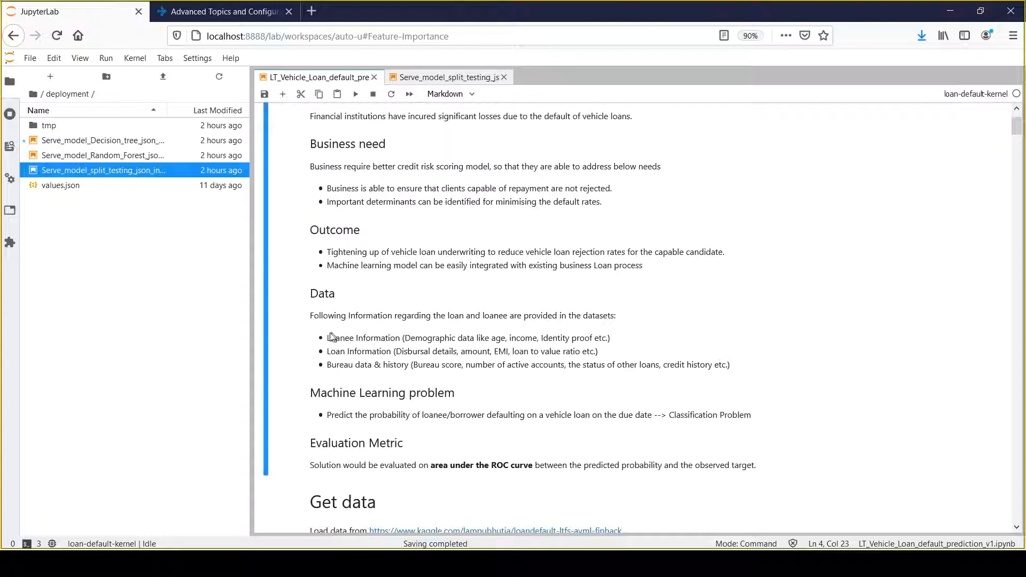
pyautogui.moveTo(327, 338); pyautogui.dragTo(421, 352)
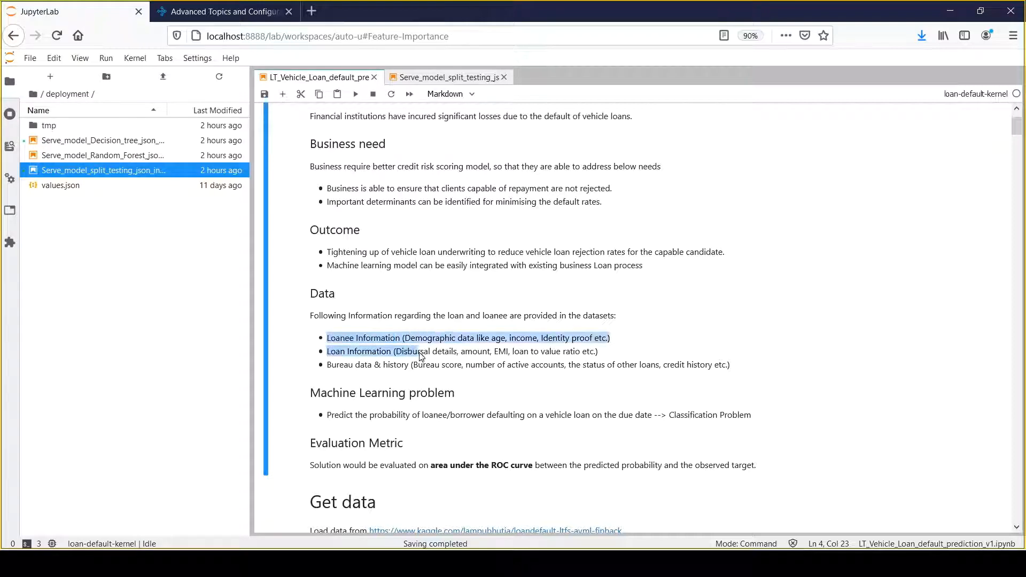
pyautogui.moveTo(419, 357); pyautogui.dragTo(454, 393)
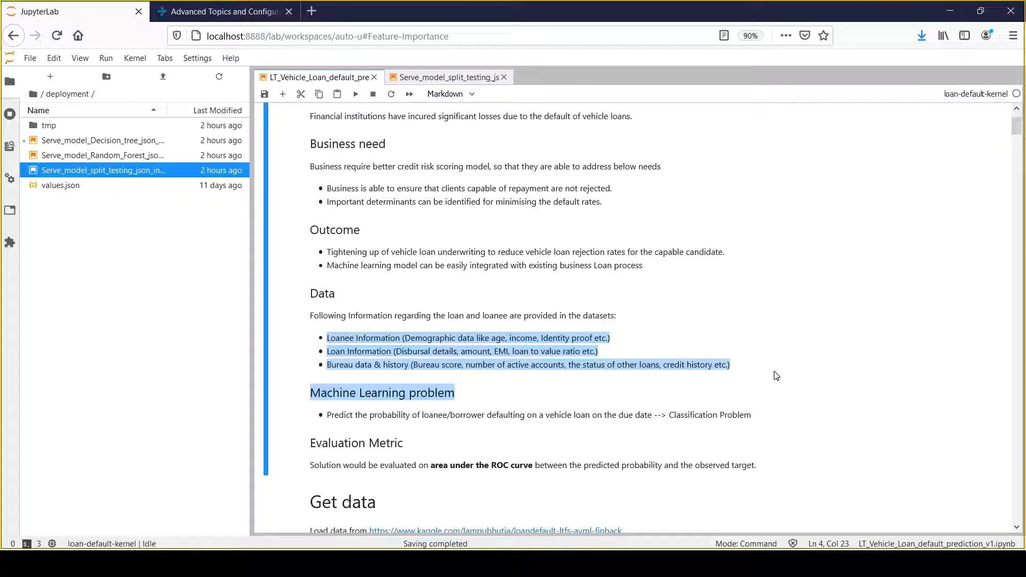
pyautogui.click(768, 365)
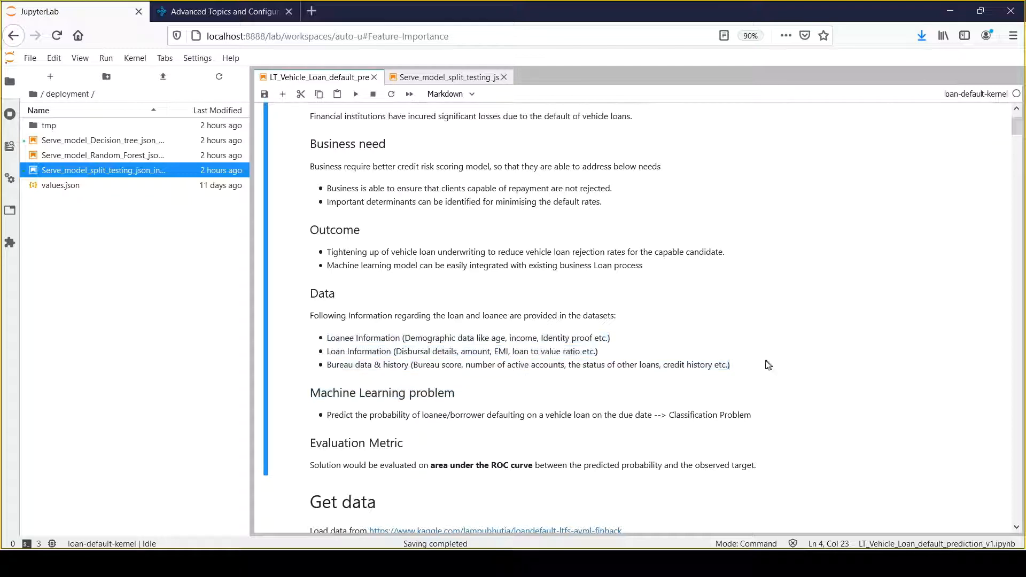
pyautogui.moveTo(364, 367)
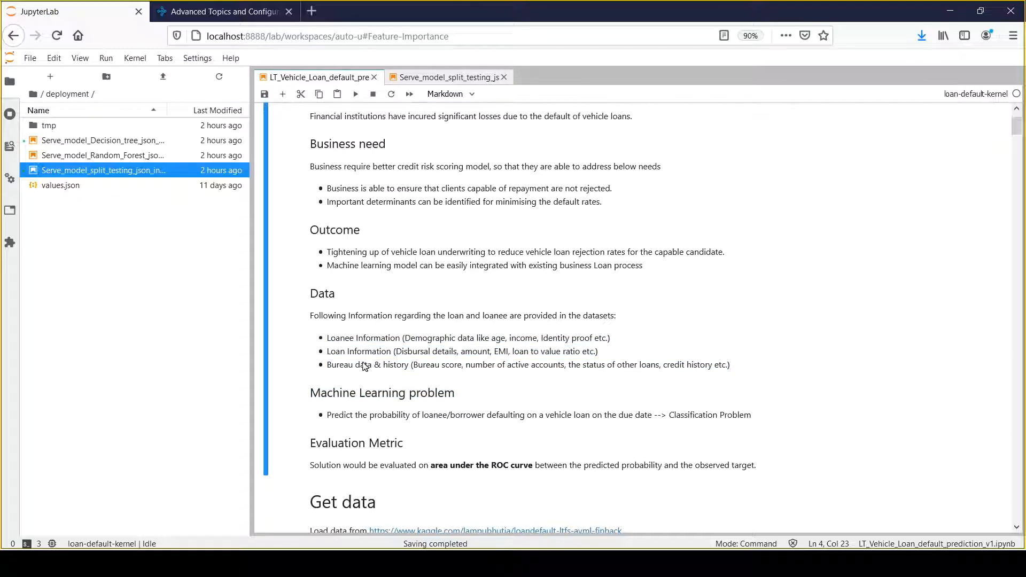
pyautogui.moveTo(370, 343)
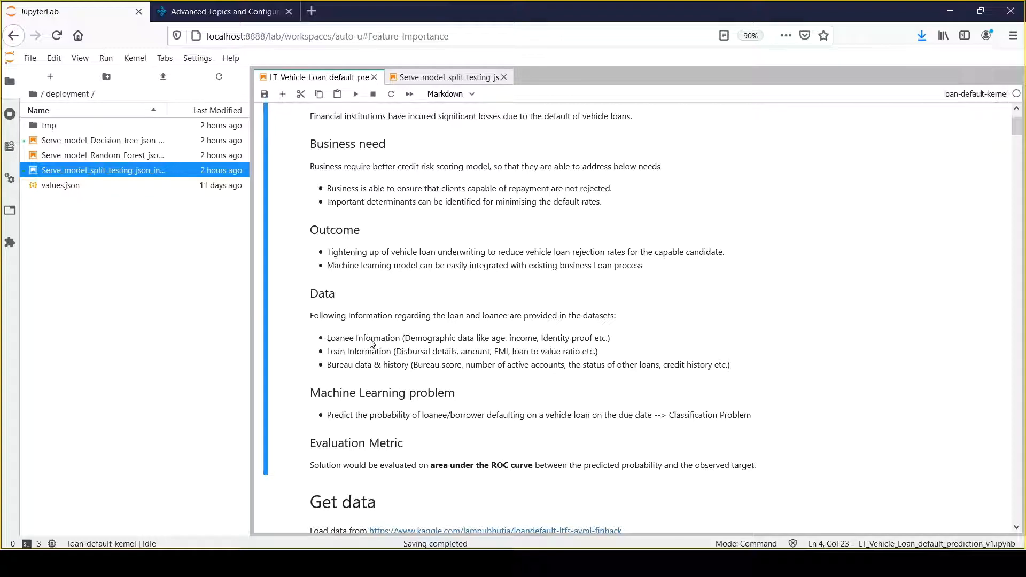
pyautogui.moveTo(387, 381)
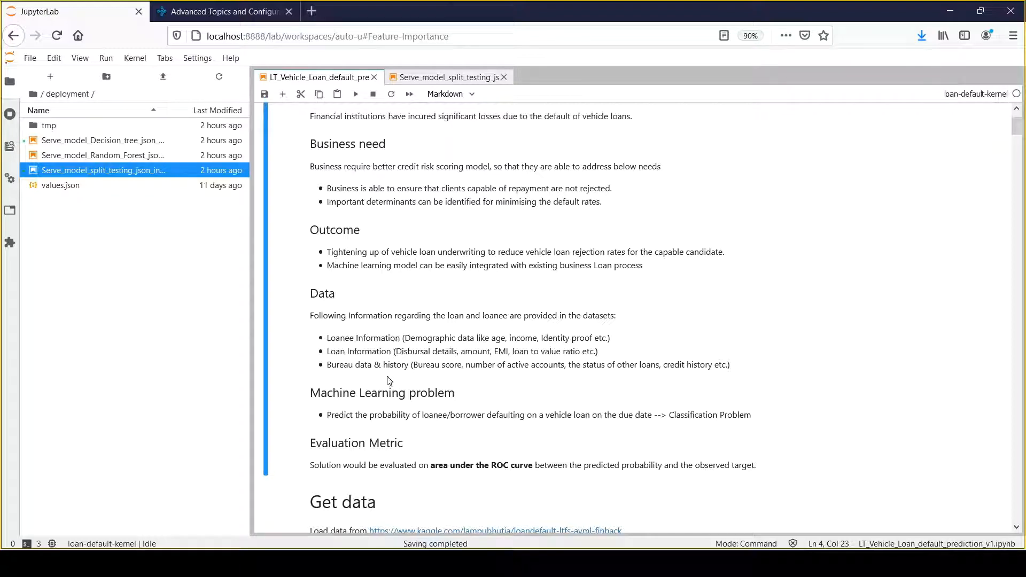
pyautogui.doubleClick(356, 337)
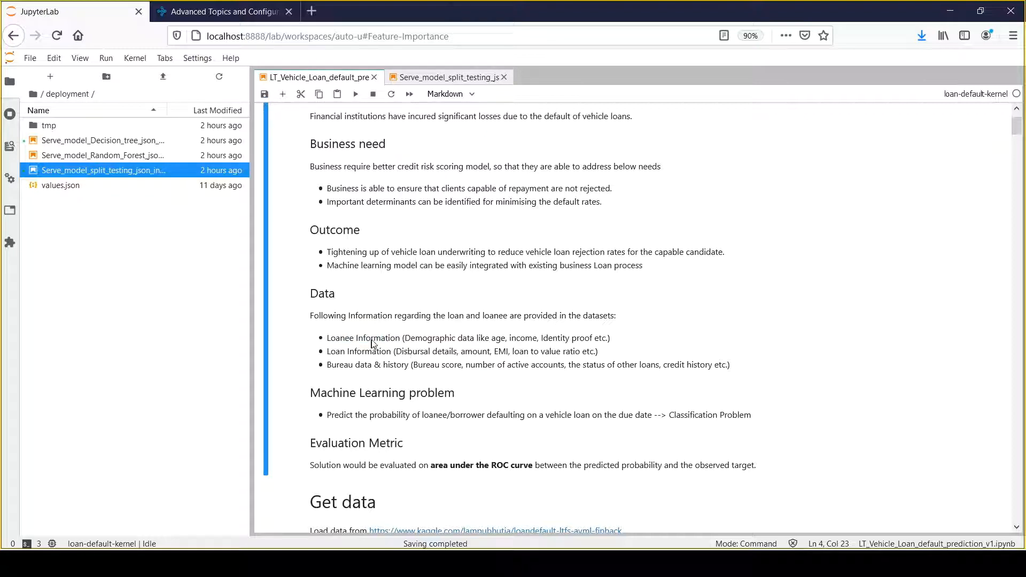
pyautogui.moveTo(330, 342)
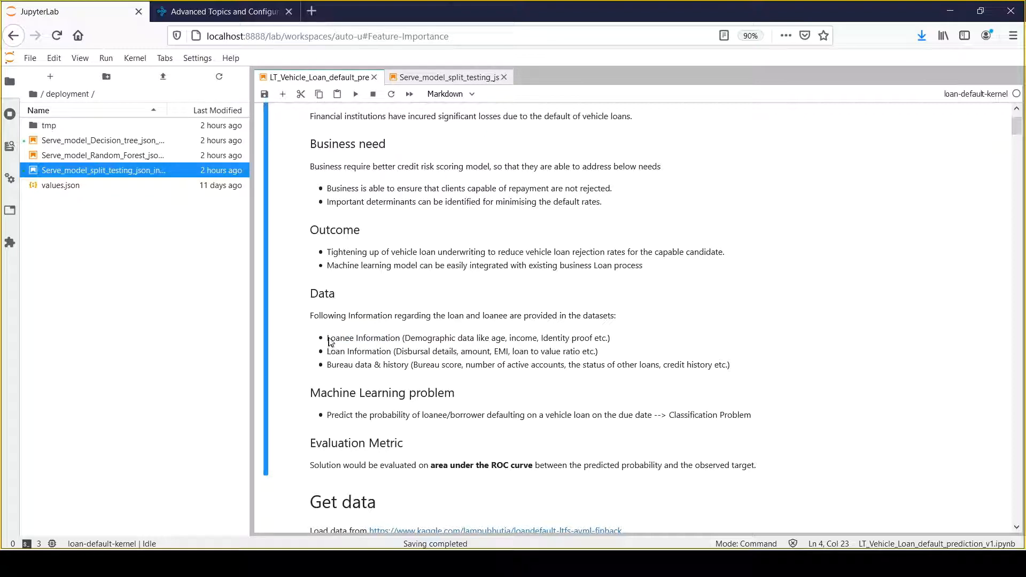
pyautogui.doubleClick(340, 338)
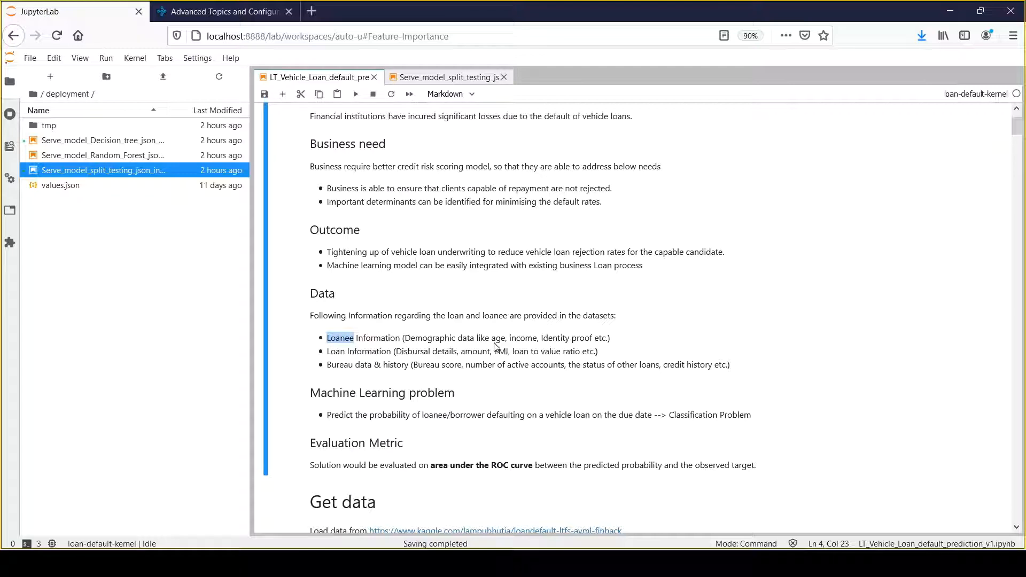
pyautogui.moveTo(612, 347)
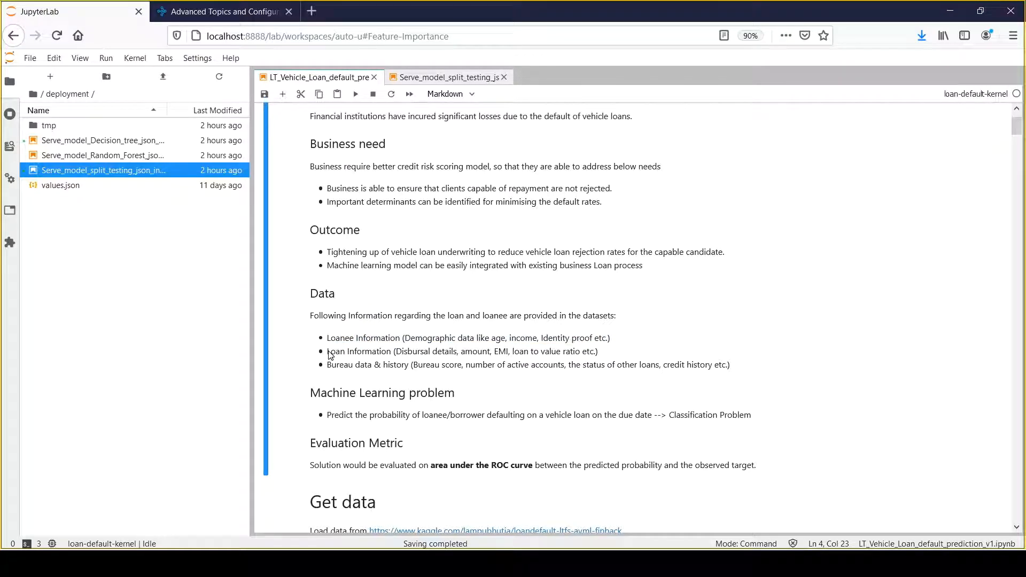
pyautogui.doubleClick(359, 352)
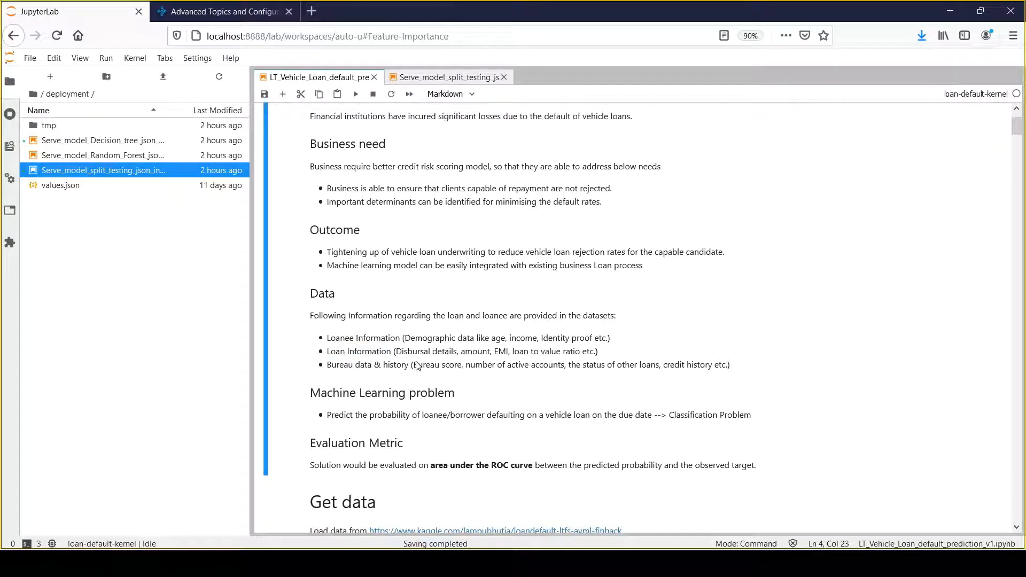
pyautogui.moveTo(632, 358)
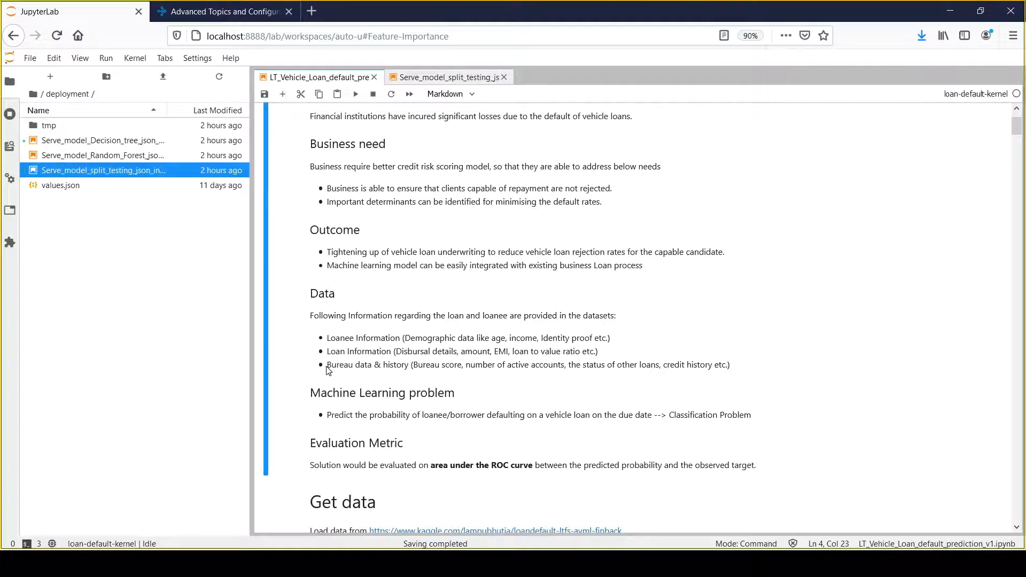
pyautogui.moveTo(375, 383)
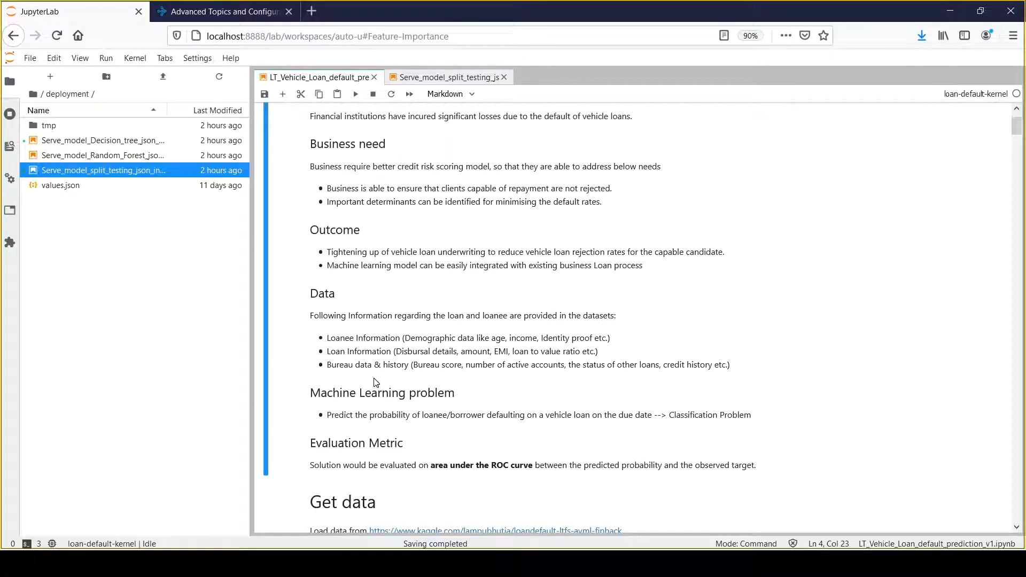
pyautogui.moveTo(333, 379)
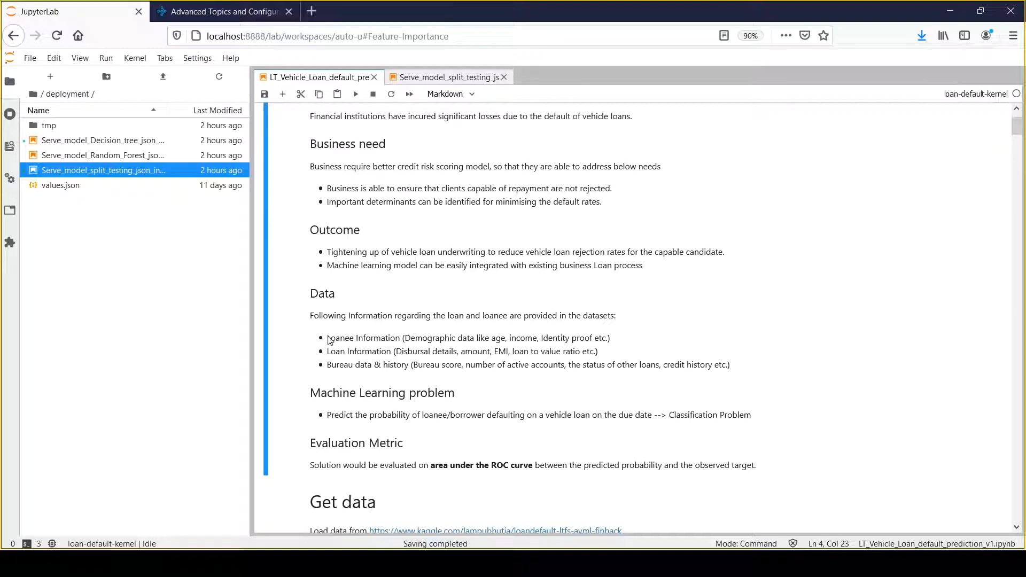
pyautogui.moveTo(327, 338); pyautogui.dragTo(729, 364)
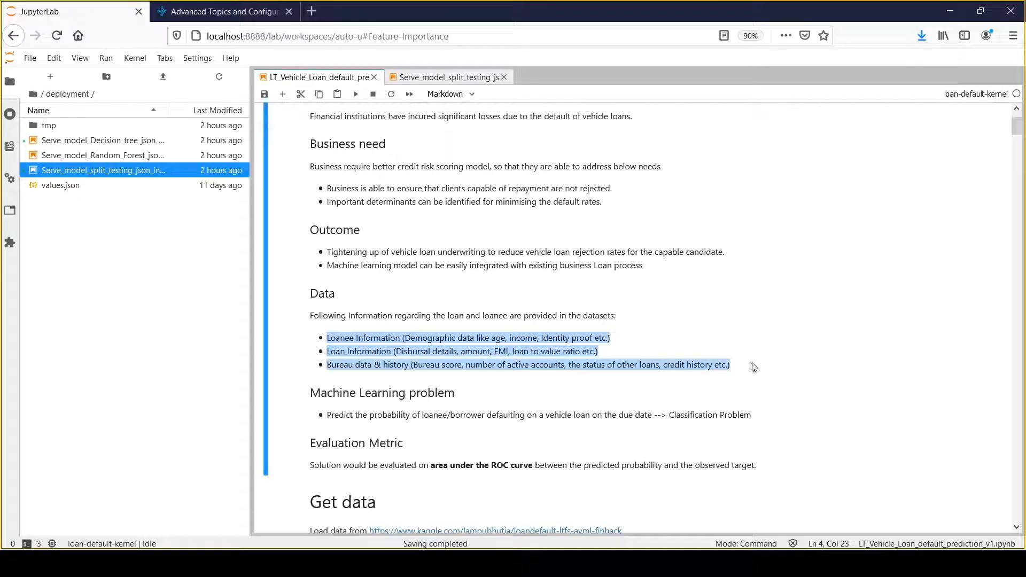
pyautogui.click(769, 365)
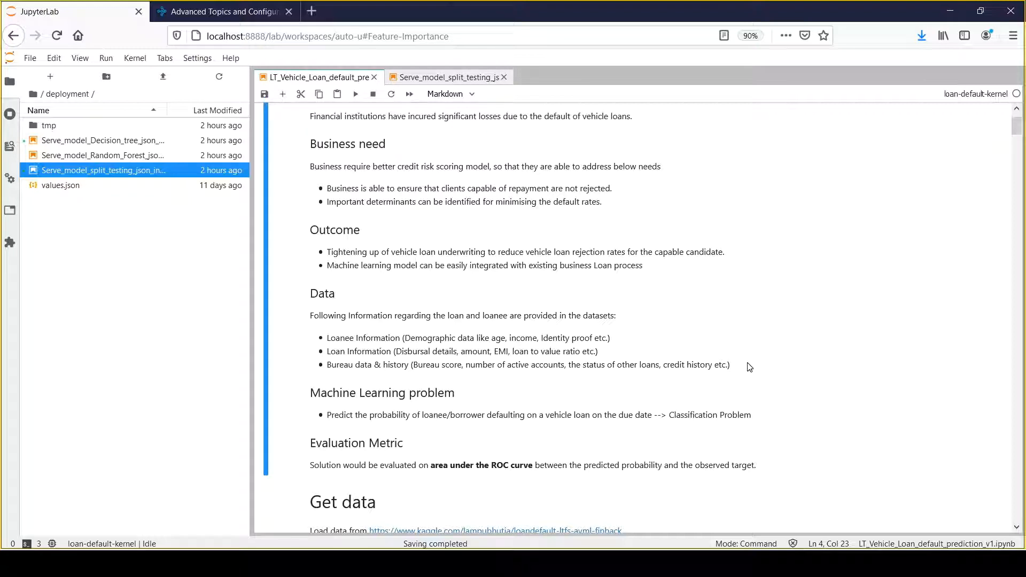
pyautogui.moveTo(730, 230)
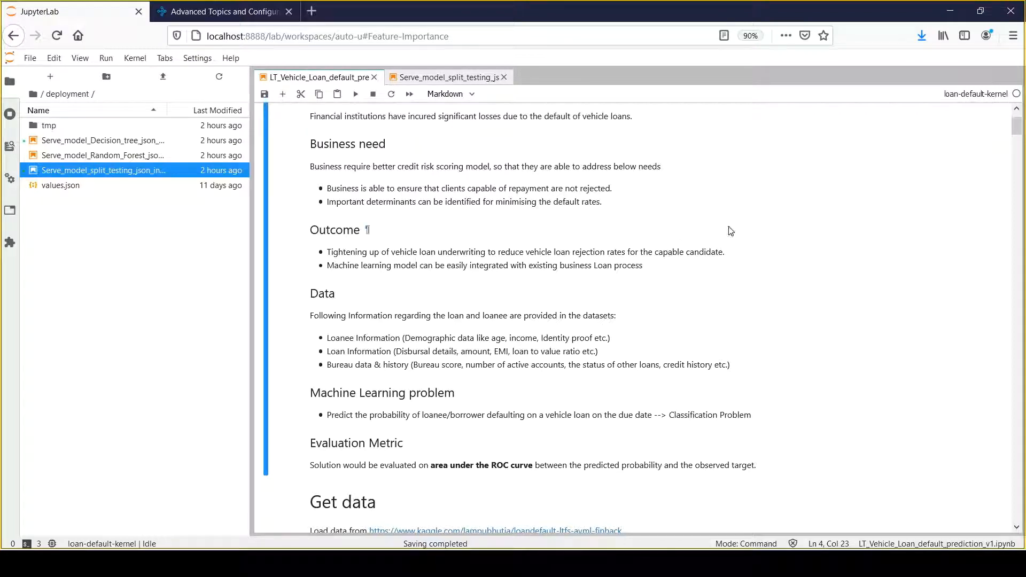
pyautogui.moveTo(698, 303)
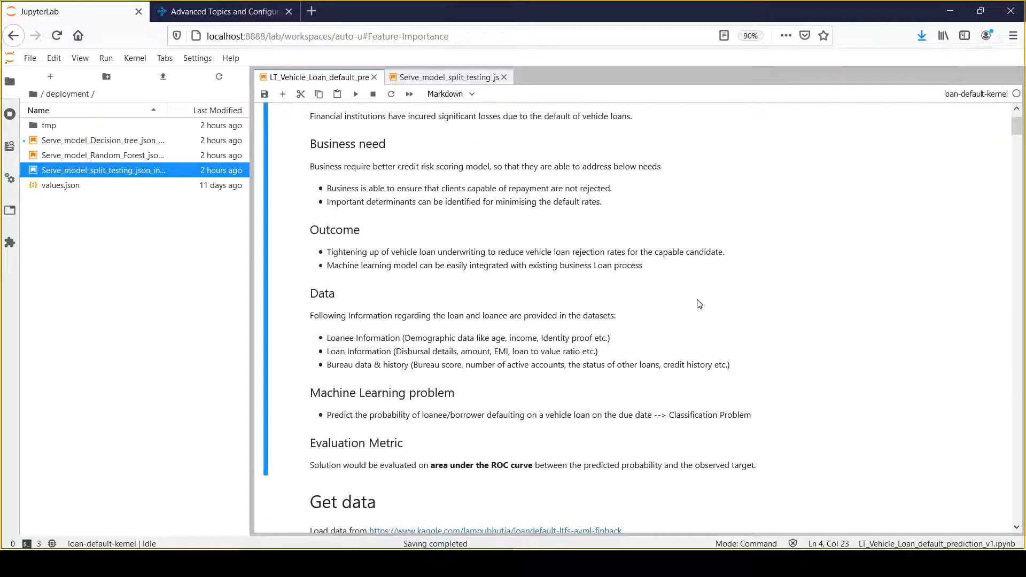
pyautogui.scroll(-3)
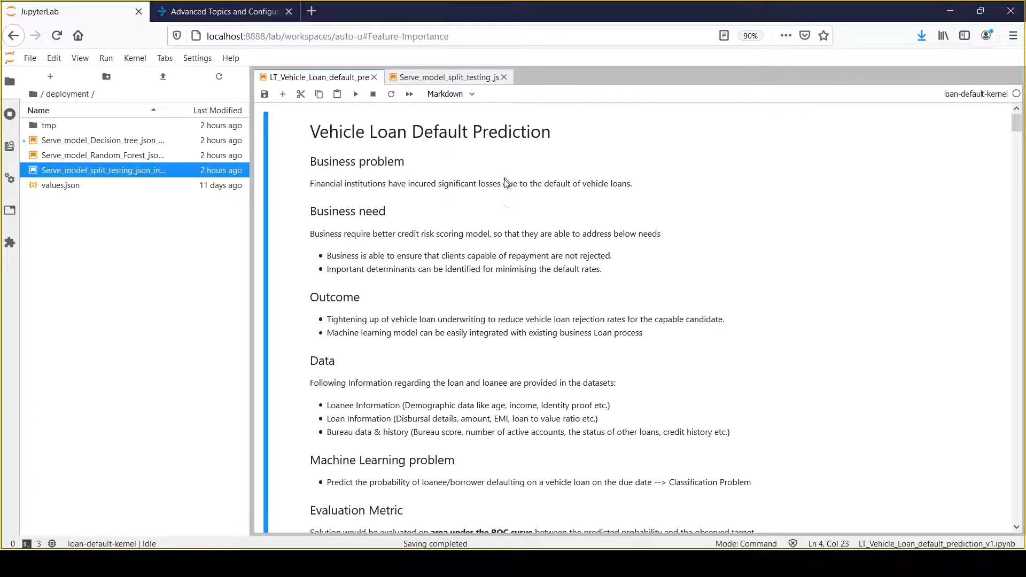
pyautogui.moveTo(530, 198)
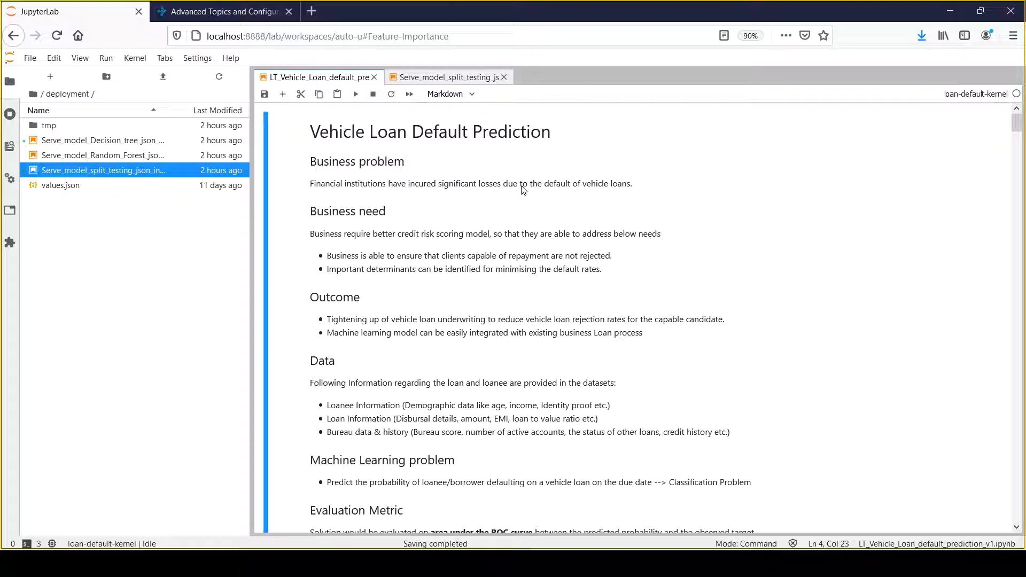
pyautogui.moveTo(530, 160)
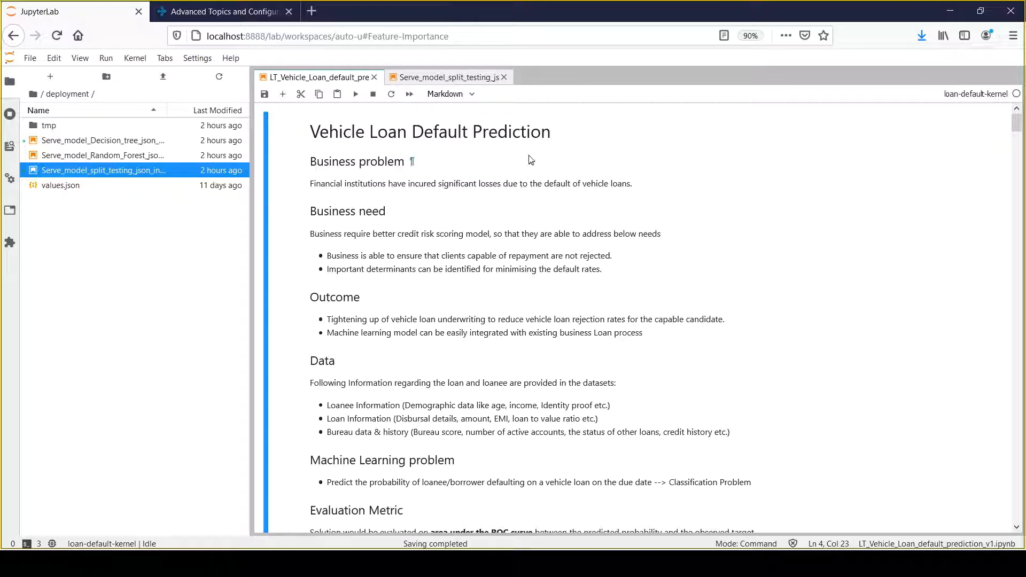
pyautogui.moveTo(583, 213)
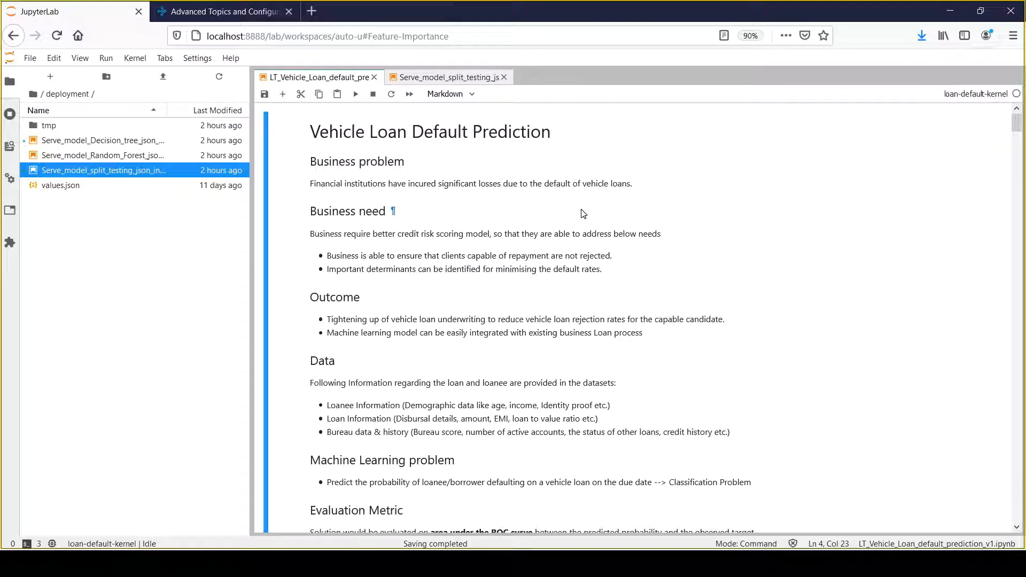
pyautogui.moveTo(586, 212)
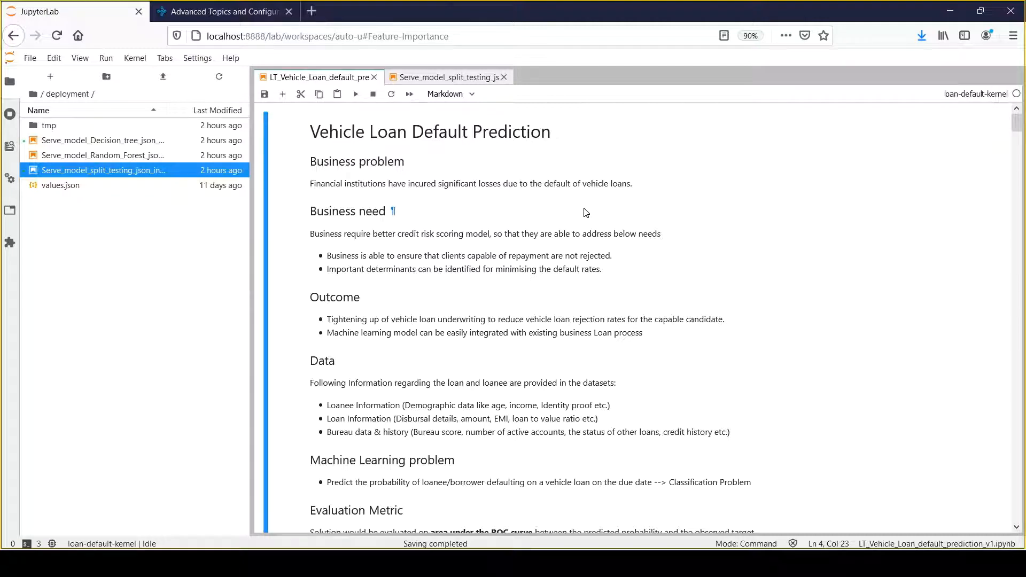
pyautogui.scroll(-3)
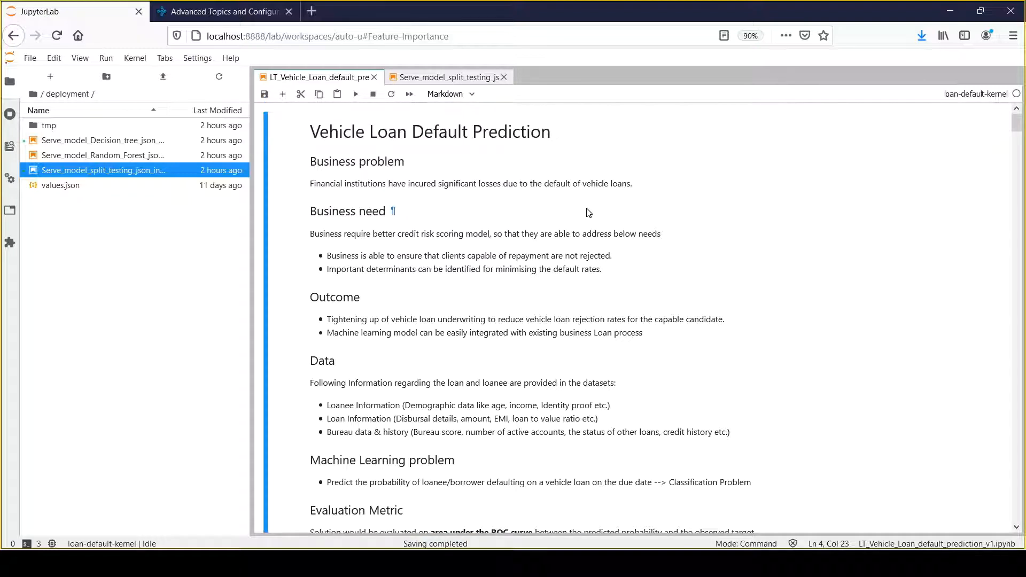
pyautogui.scroll(-3)
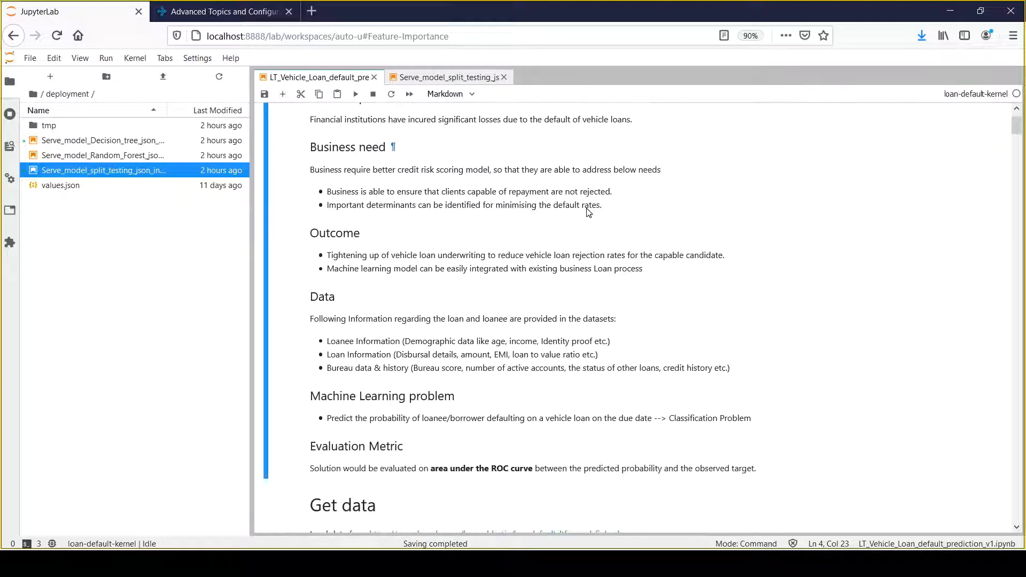
pyautogui.scroll(-3)
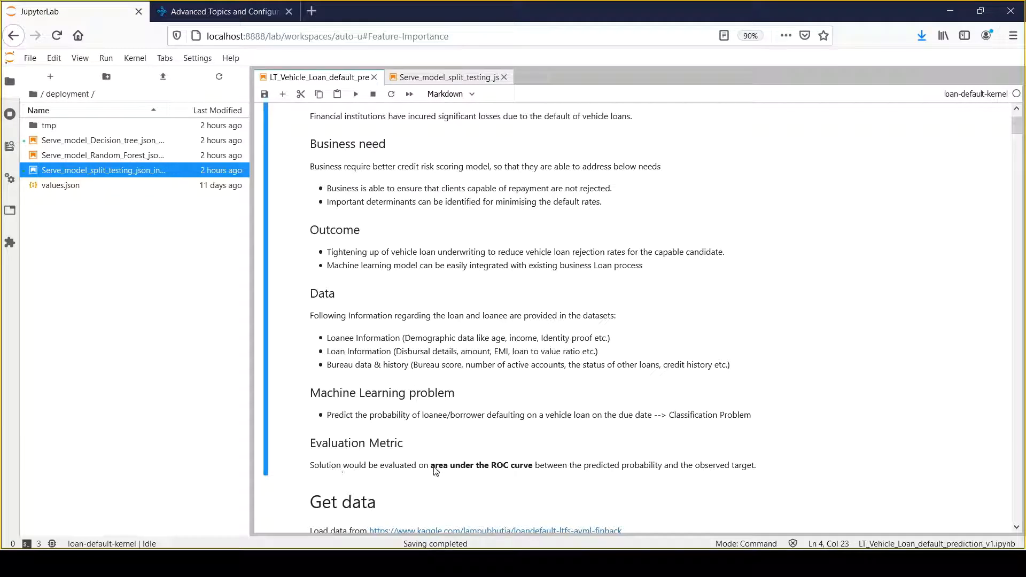
pyautogui.moveTo(431, 465); pyautogui.dragTo(533, 466)
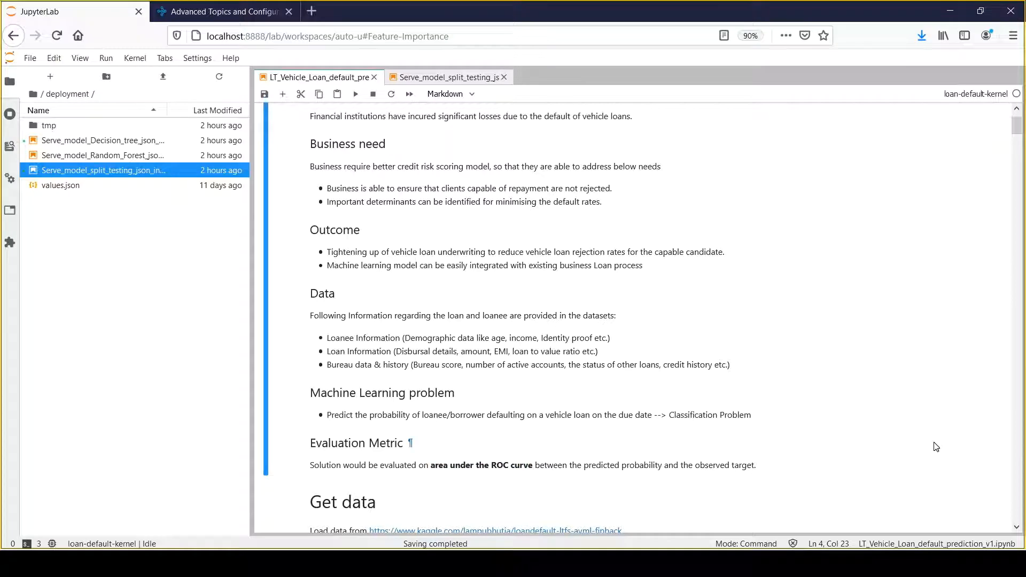
pyautogui.moveTo(936, 449)
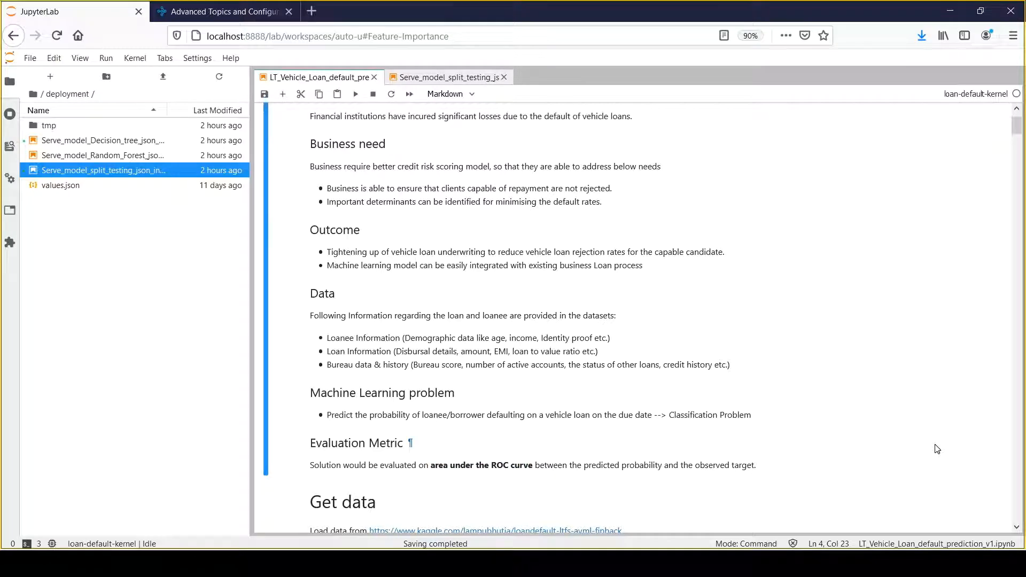